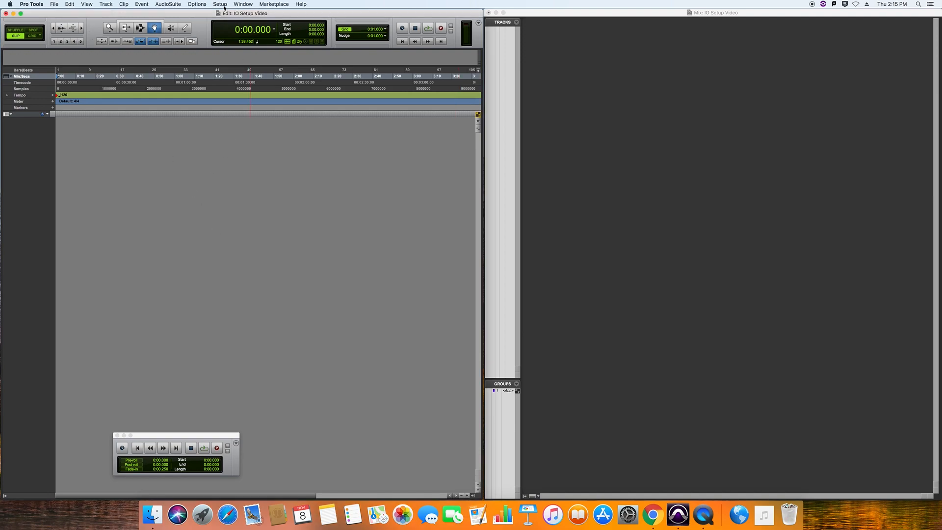
Open the Setup menu in the new 'IO Setup Video' session.
{"action": "left_click", "coordinate": [219, 5]}
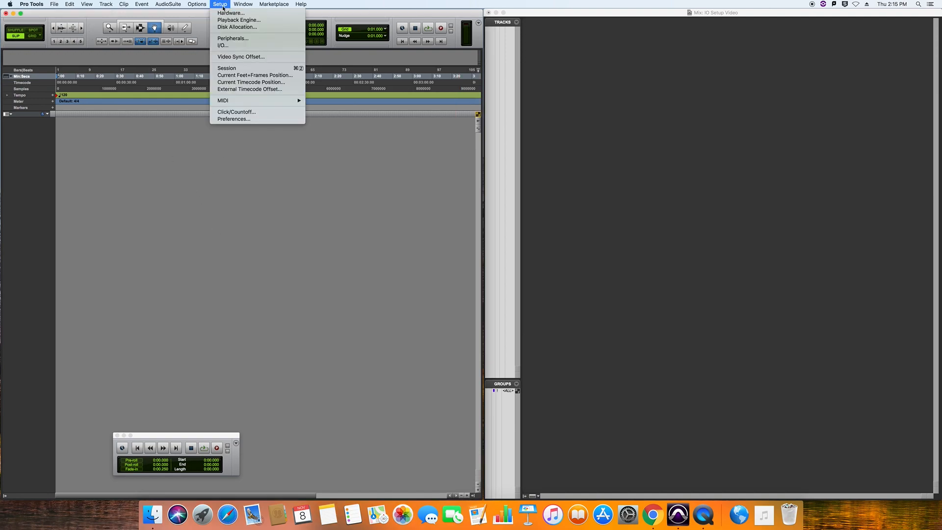
{"action": "mouse_move", "coordinate": [222, 45]}
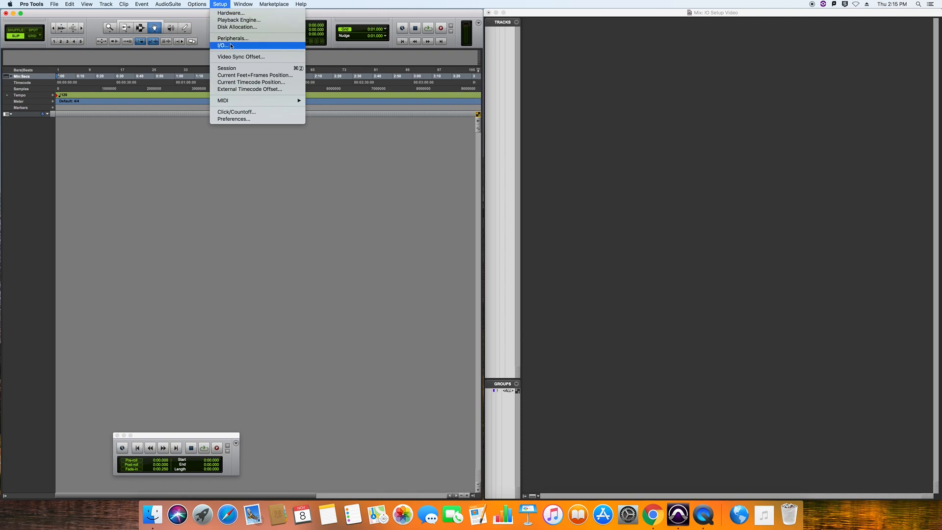
Open I/O Setup, review the existing output paths, then view the empty Input list.
{"action": "left_click", "coordinate": [221, 45]}
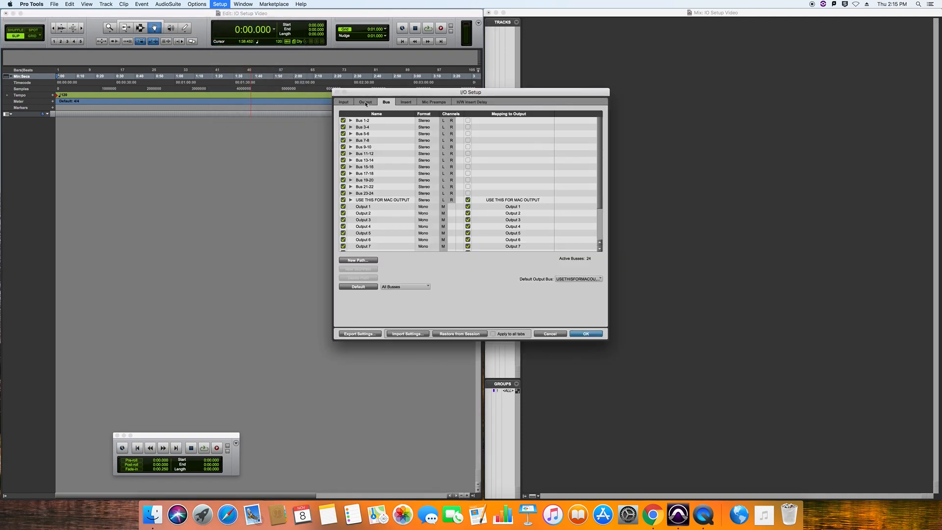
{"action": "left_click", "coordinate": [364, 102]}
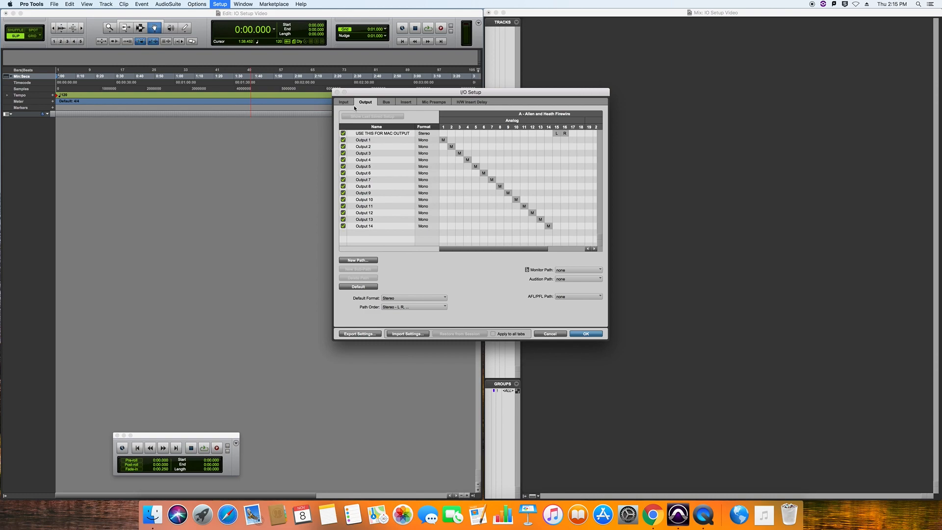
{"action": "mouse_move", "coordinate": [431, 221]}
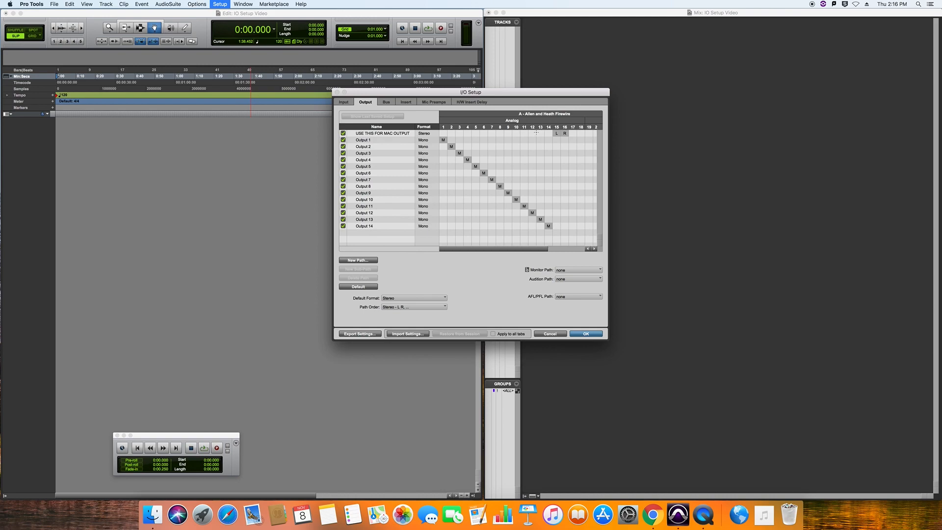
{"action": "left_click", "coordinate": [342, 102]}
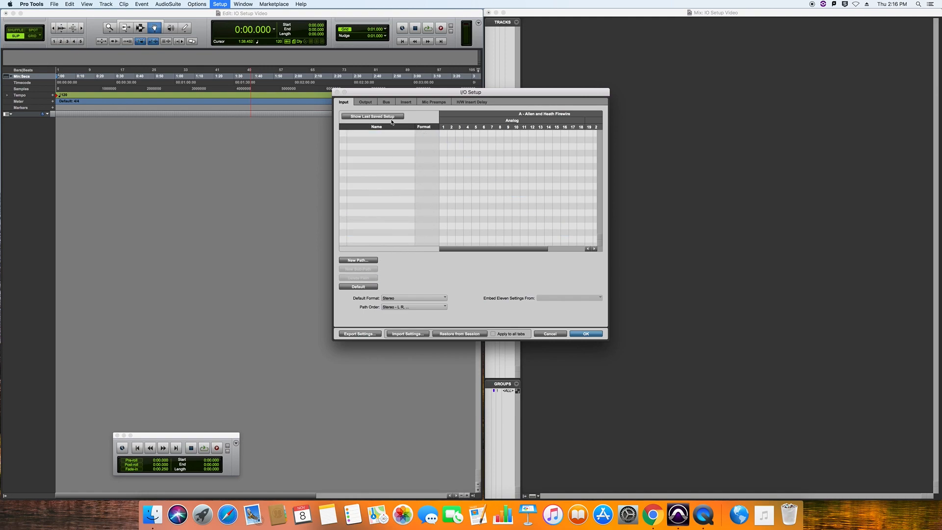
Delete all existing output paths, then return to the Input list.
{"action": "left_click", "coordinate": [365, 101]}
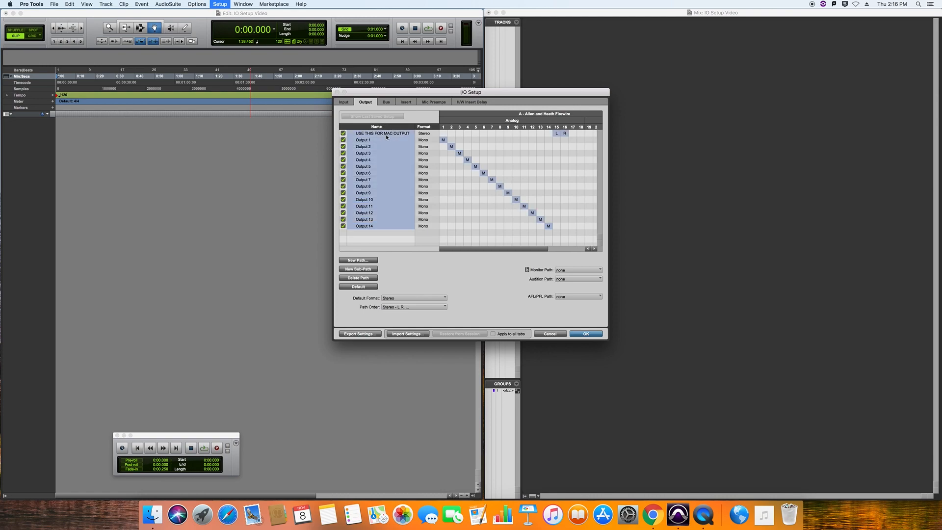
{"action": "left_click", "coordinate": [358, 277]}
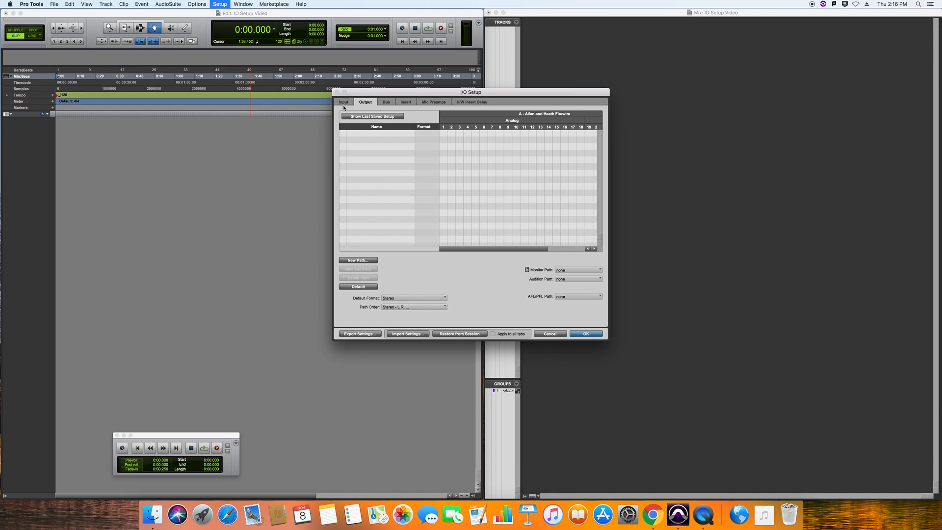
{"action": "left_click", "coordinate": [344, 102]}
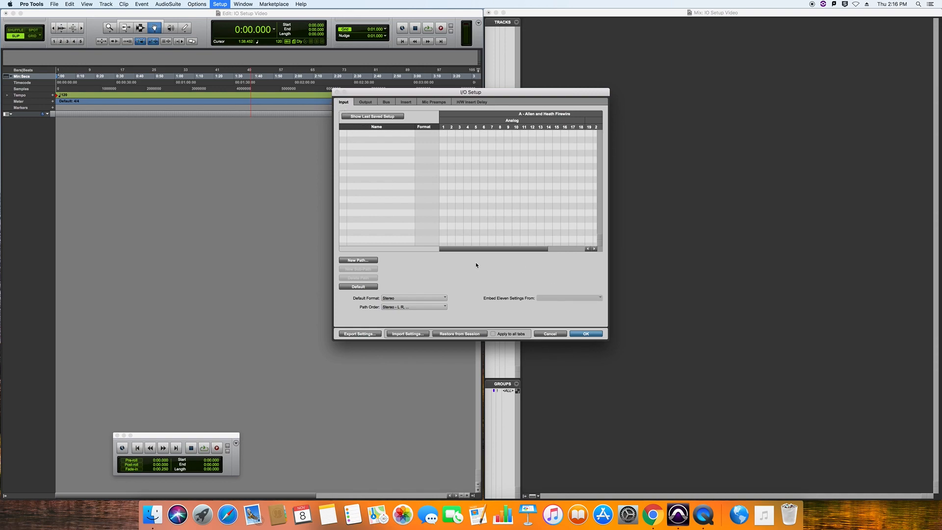
{"action": "mouse_move", "coordinate": [398, 273]}
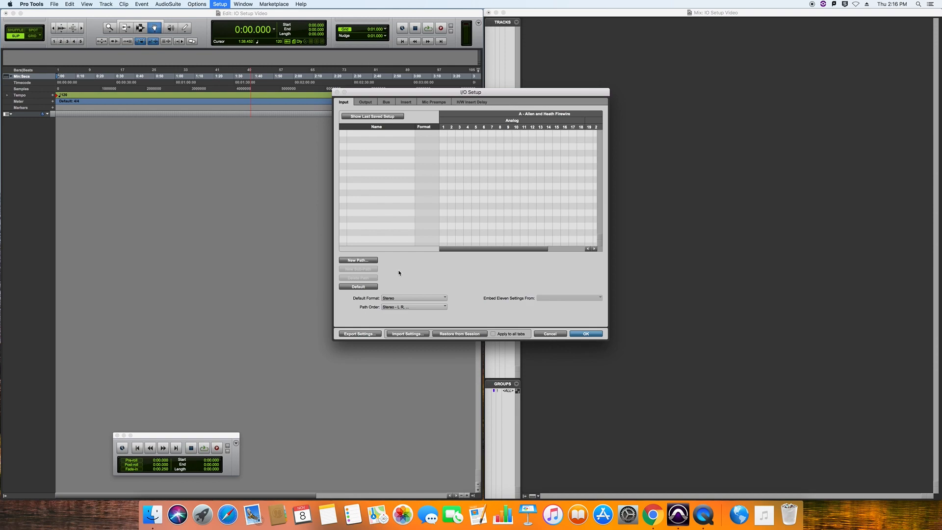
{"action": "mouse_move", "coordinate": [491, 267]}
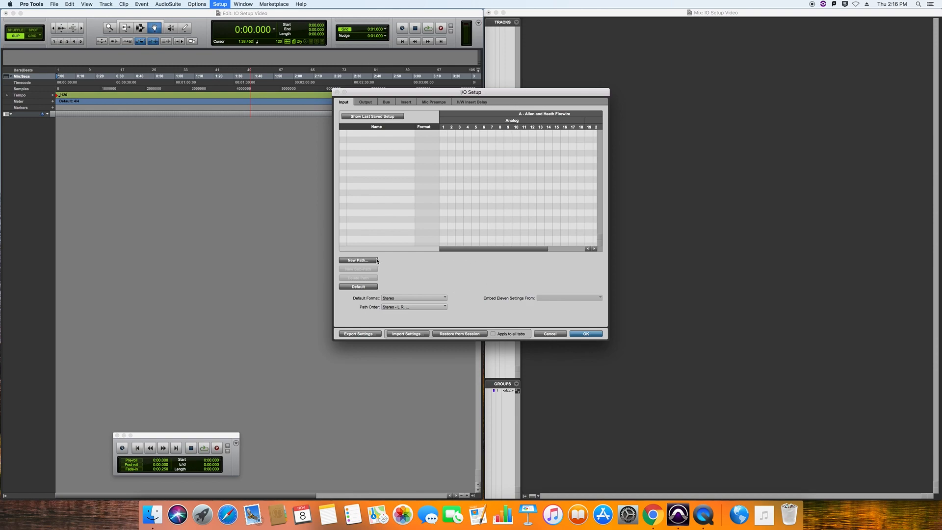
Create 16 mono input paths named Input 1 through Input 16.
{"action": "left_click", "coordinate": [357, 260]}
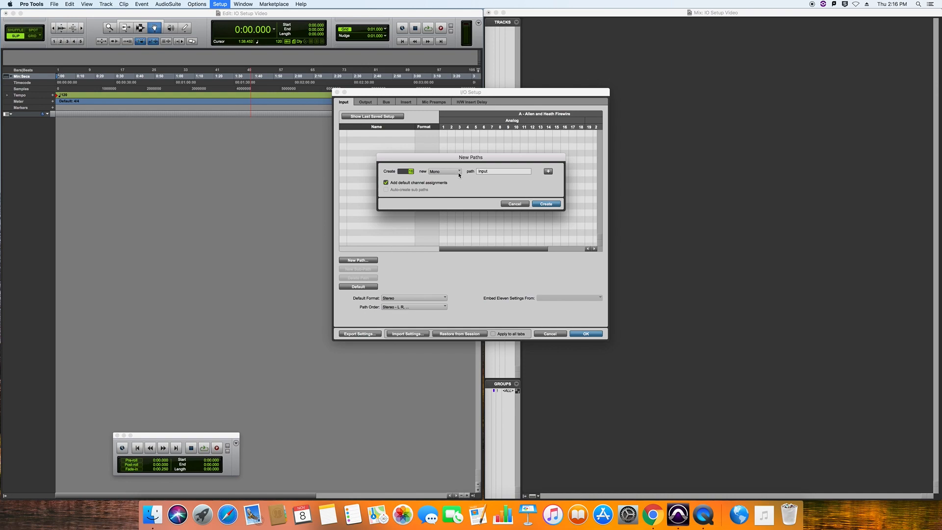
{"action": "left_click", "coordinate": [545, 204]}
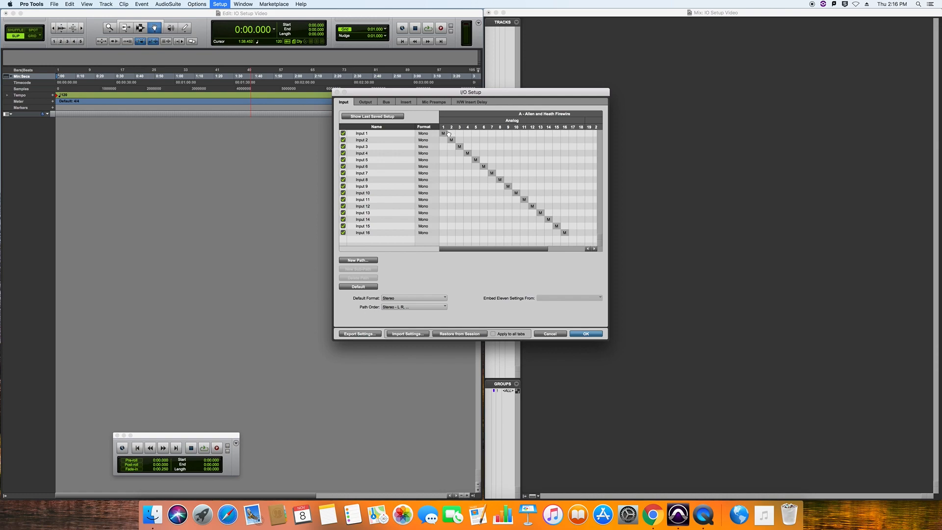
{"action": "left_click", "coordinate": [365, 102]}
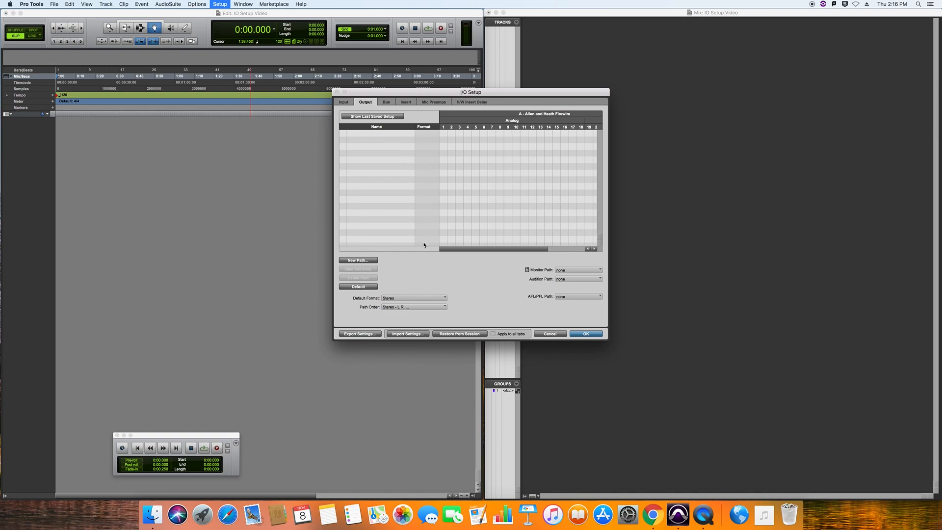
Create 14 mono output paths named Output 1 through Output 14.
{"action": "left_click", "coordinate": [358, 259]}
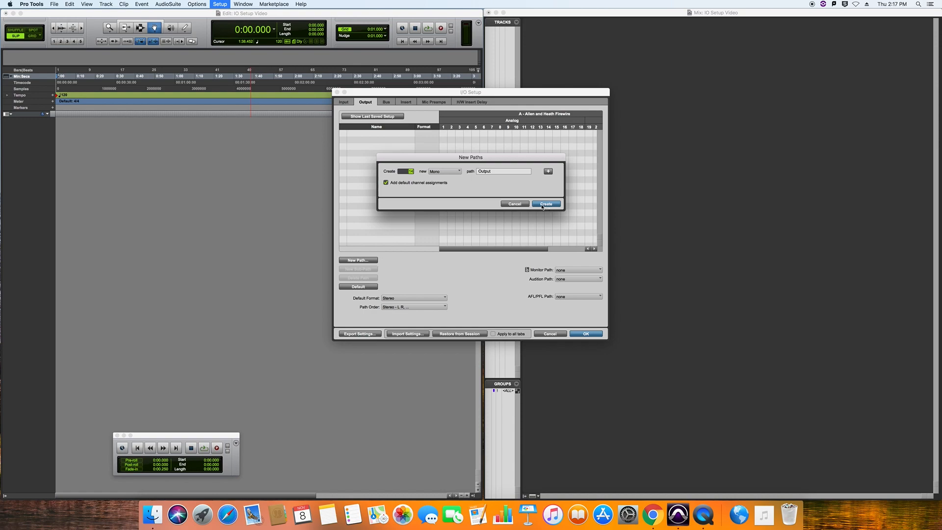
{"action": "left_click", "coordinate": [546, 204]}
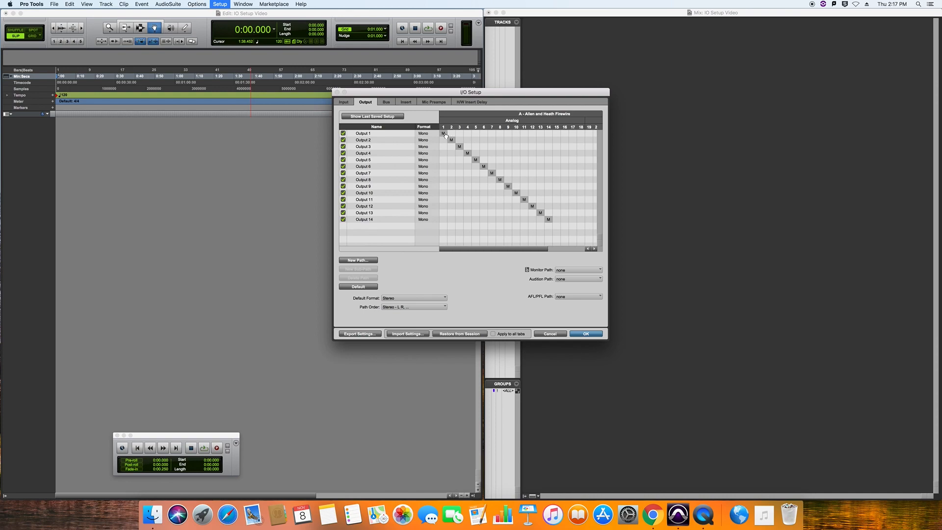
{"action": "mouse_move", "coordinate": [484, 144]}
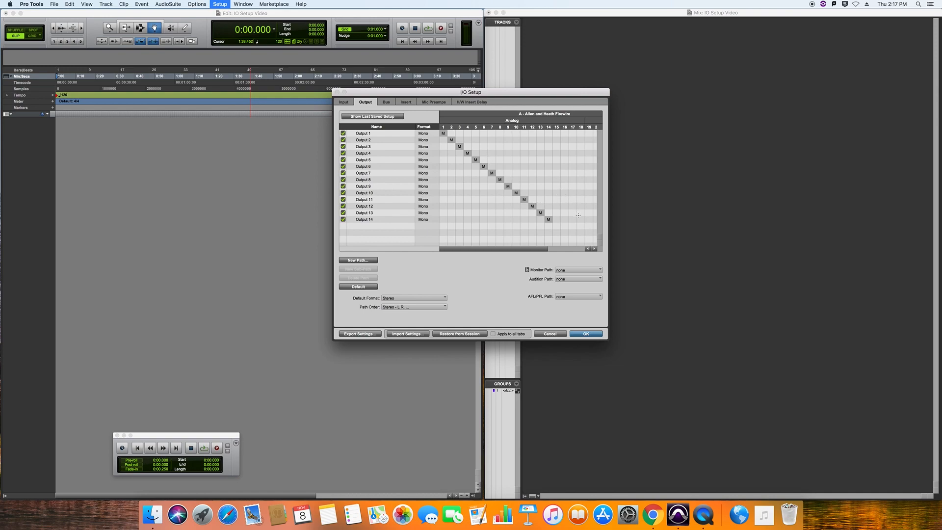
{"action": "mouse_move", "coordinate": [564, 227]}
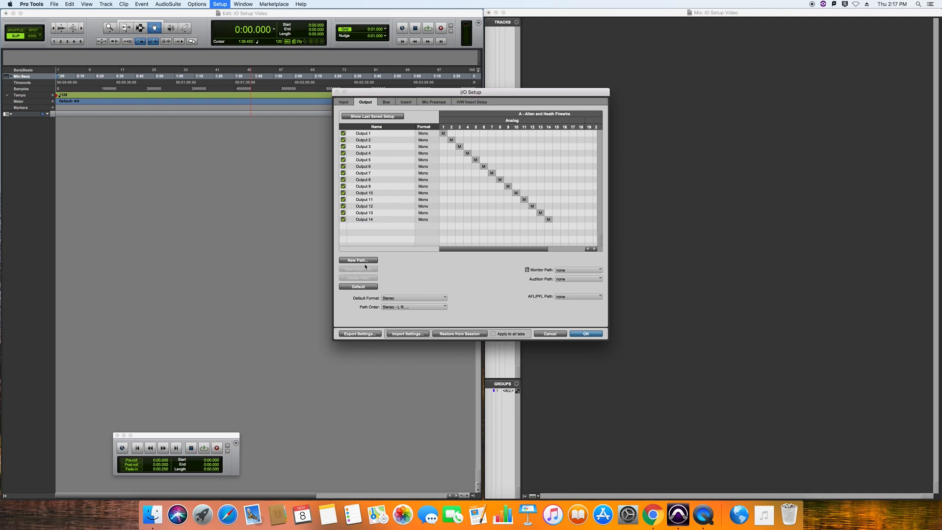
Add a stereo output path on channels 15–16 and rename it MAC PLAYBACK.
{"action": "left_click", "coordinate": [358, 260]}
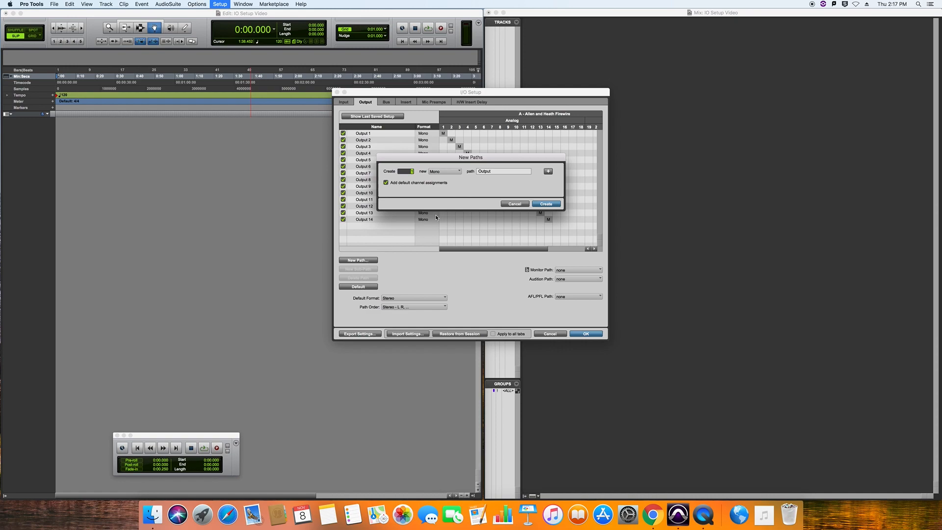
{"action": "left_click", "coordinate": [443, 170]}
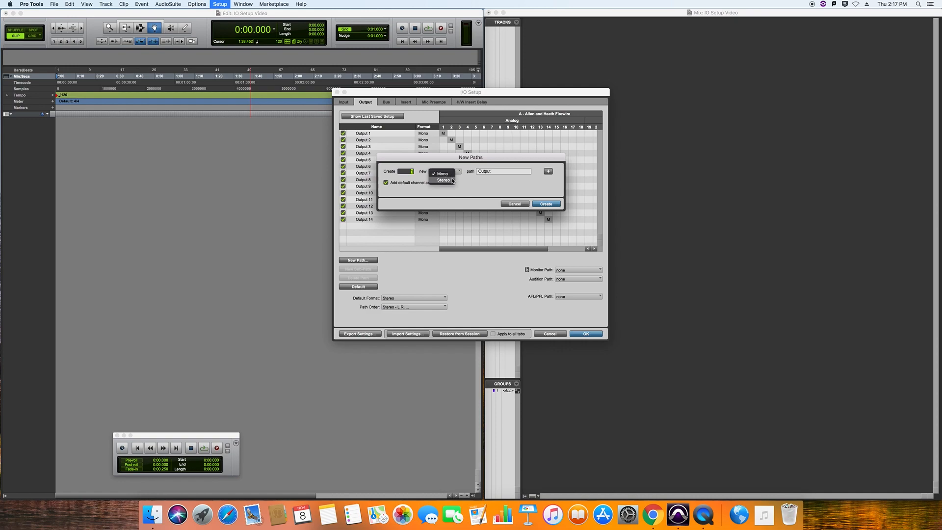
{"action": "left_click", "coordinate": [544, 204]}
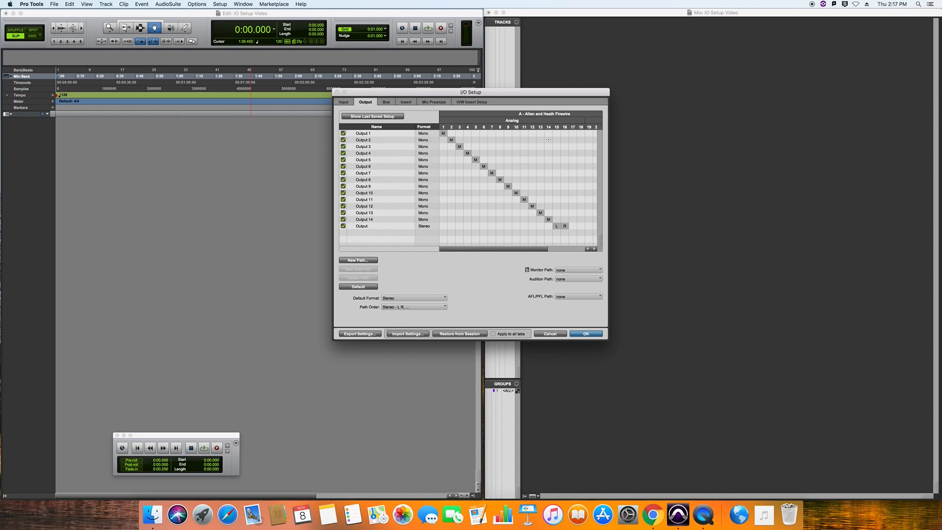
{"action": "left_click", "coordinate": [362, 225]}
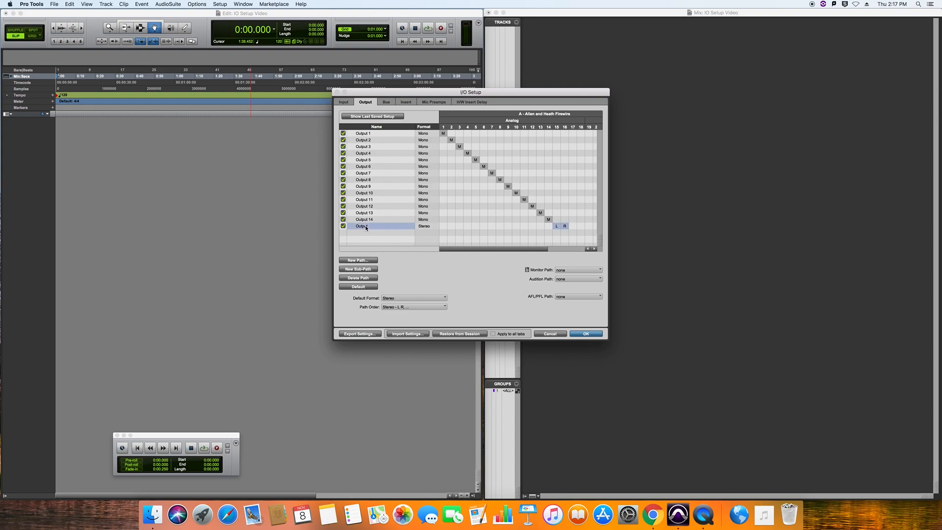
{"action": "type", "text": "MAC PLAYBACK"}
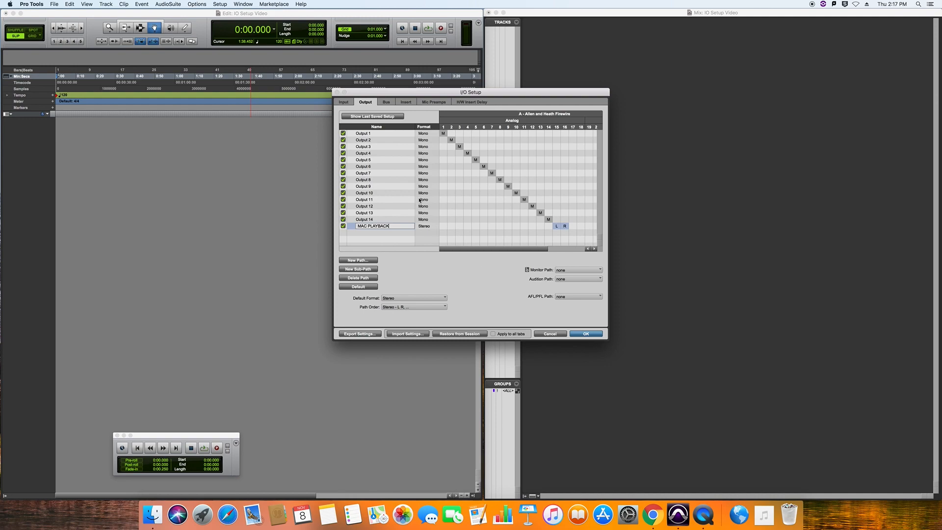
In the Bus tab, set Default Output Bus to MAC PLAYBACK (Stereo).
{"action": "left_click", "coordinate": [386, 102]}
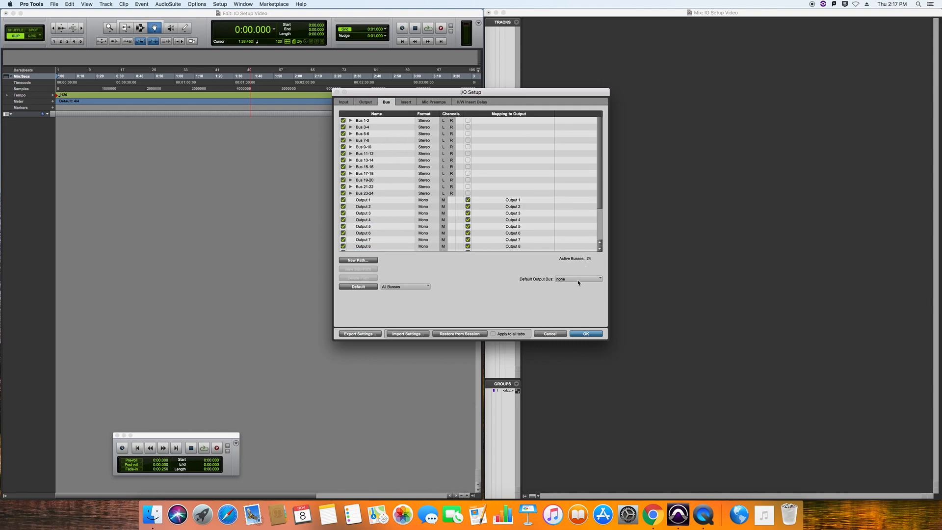
{"action": "left_click", "coordinate": [578, 278]}
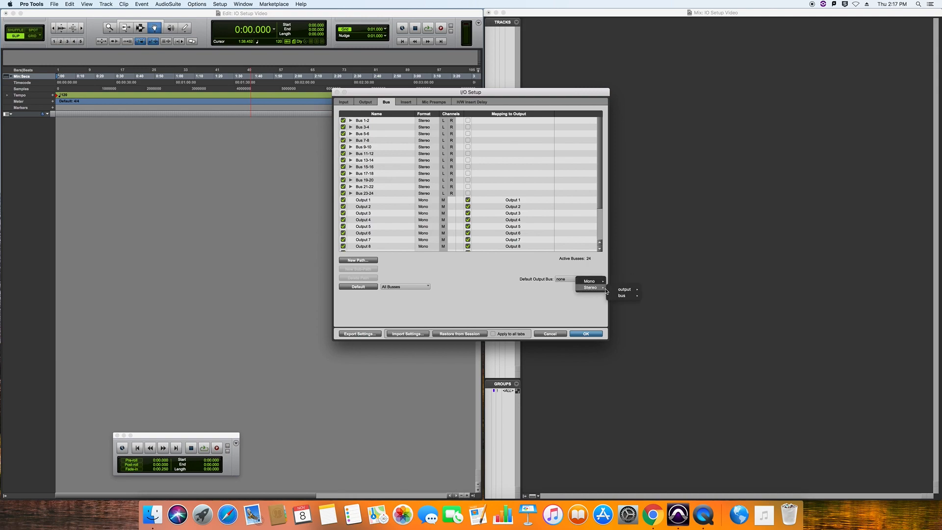
{"action": "mouse_move", "coordinate": [624, 289]}
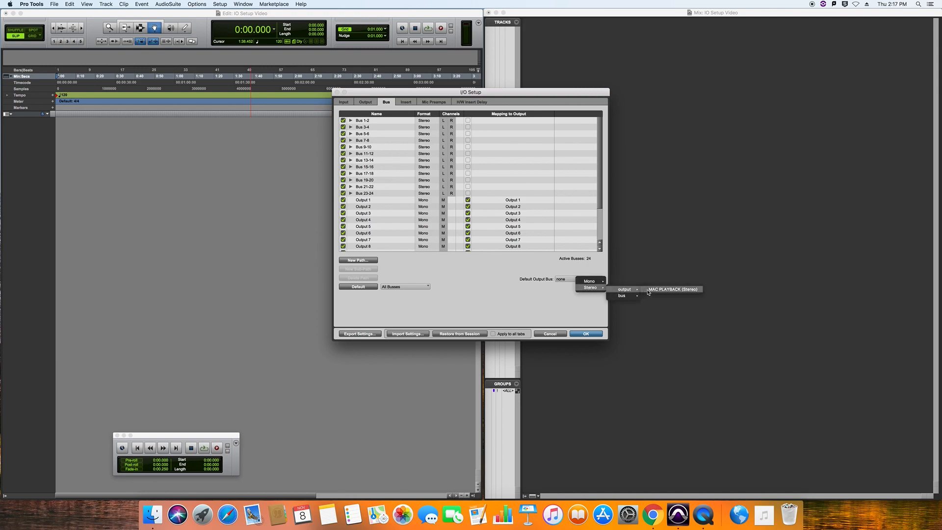
{"action": "left_click", "coordinate": [673, 289]}
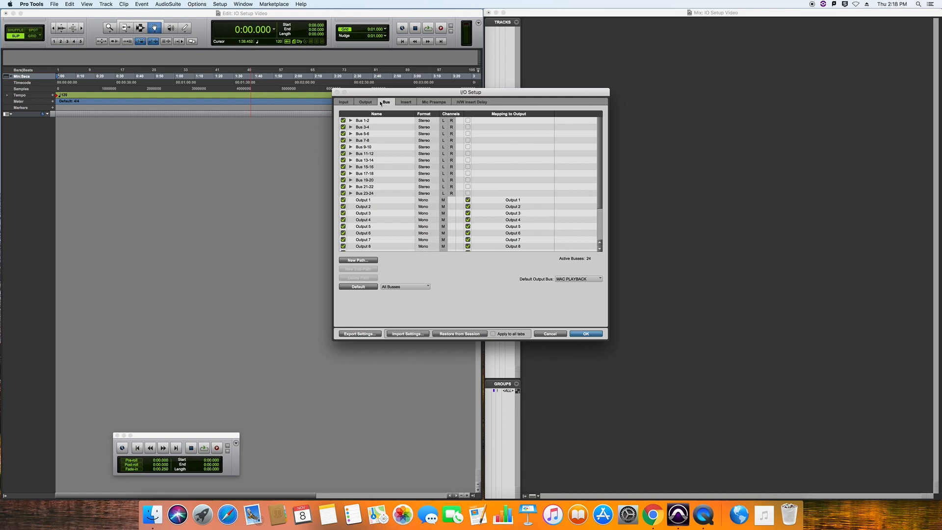
{"action": "left_click", "coordinate": [364, 102]}
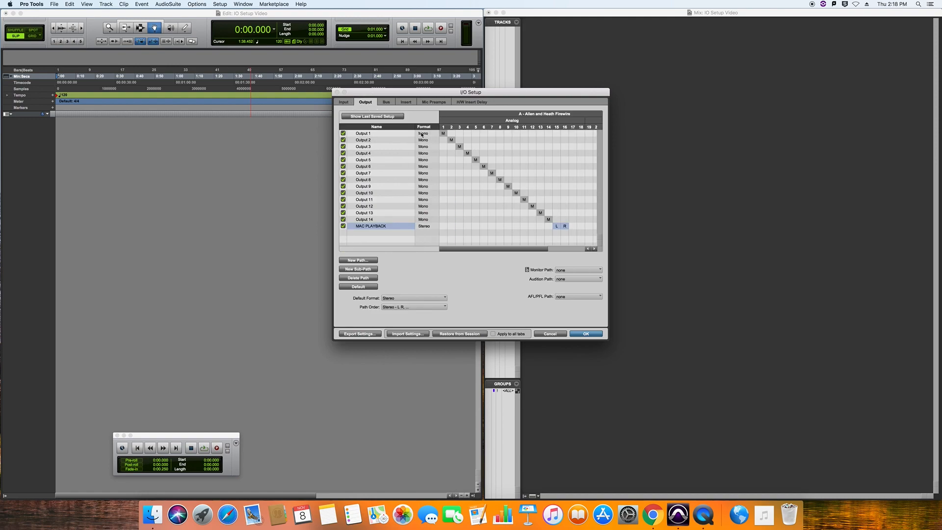